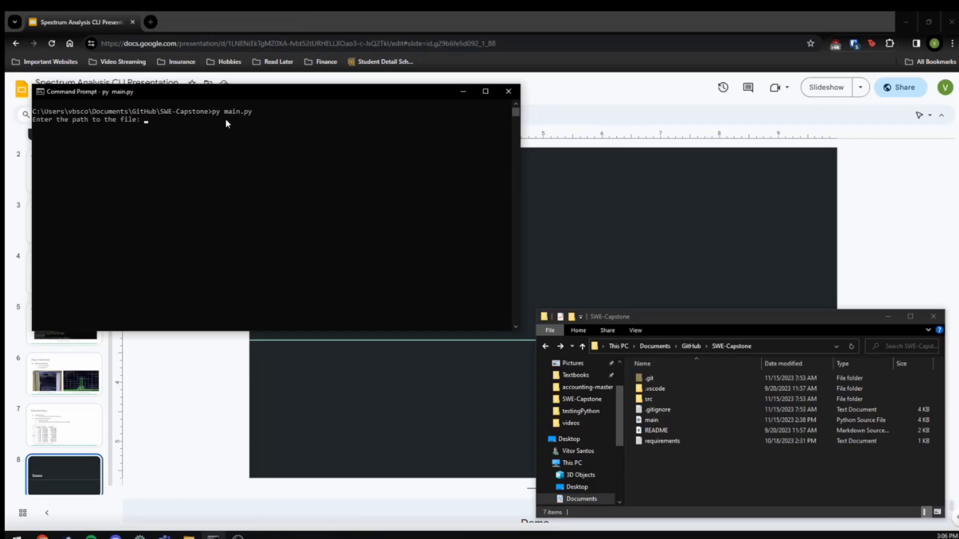
mouse_move(163, 133)
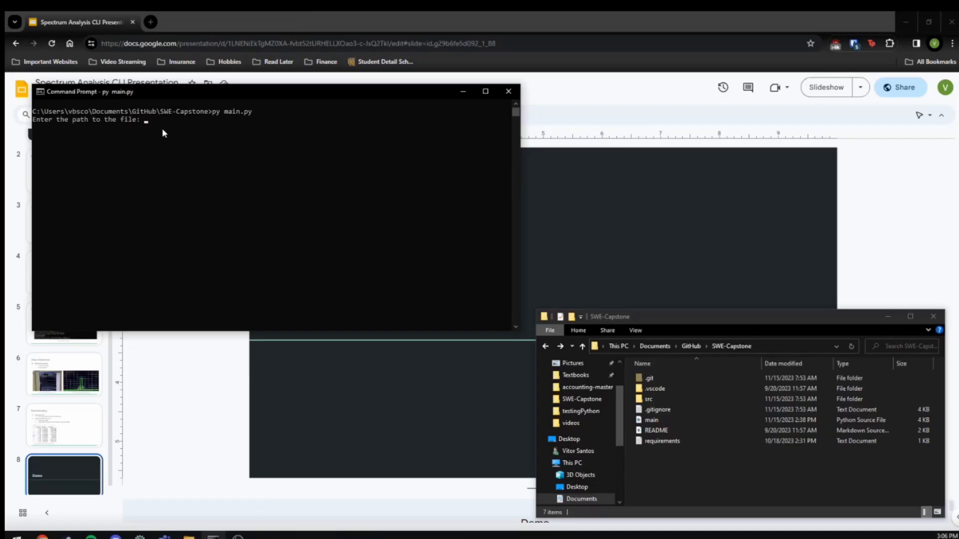
- Answer the prompts with the CW_Signal.mp4 path, center 1.00, span 0.10 and threshold -100
type("C:\\Users\\vbsco\\Documents\\GitHub\\SWE-Capstone\\src\\videos\\CW_Signal.mp4")
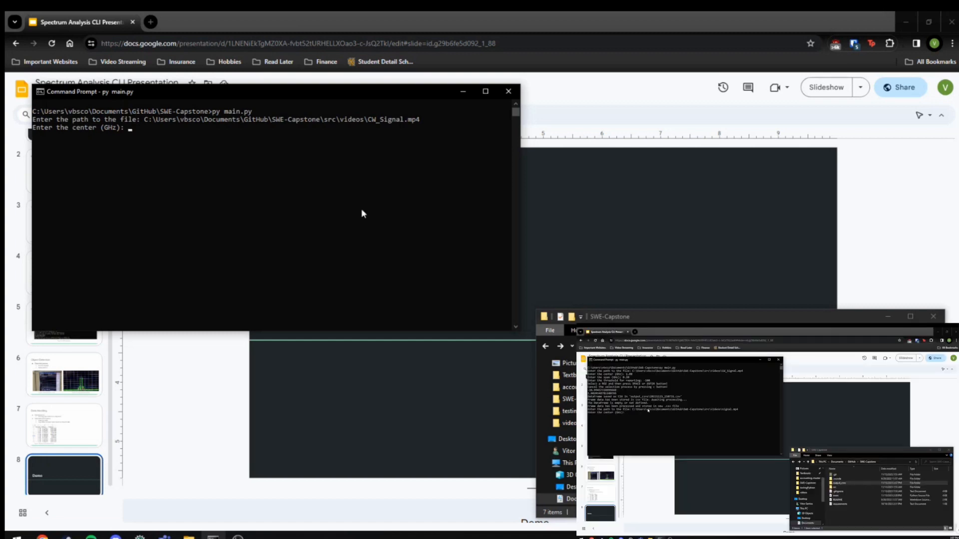
type("1.00")
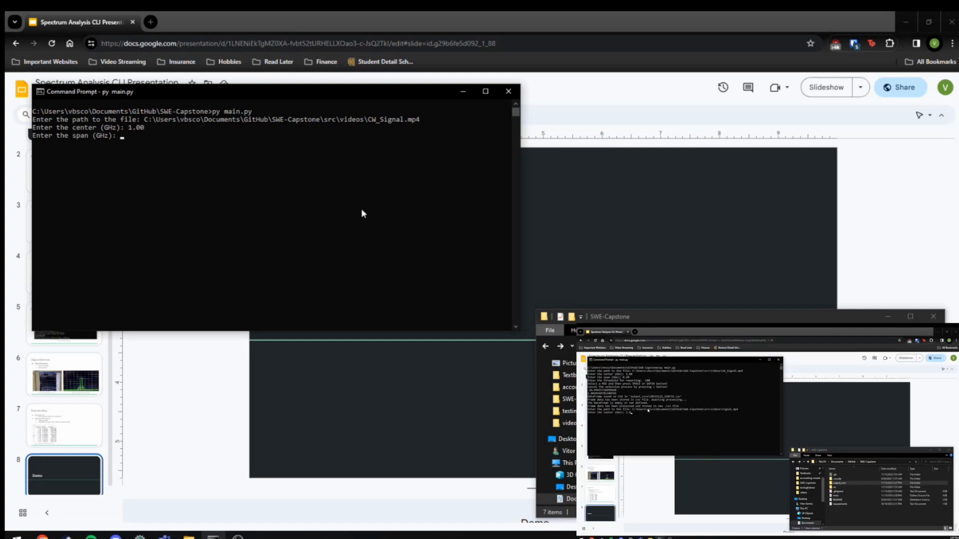
type("0.10")
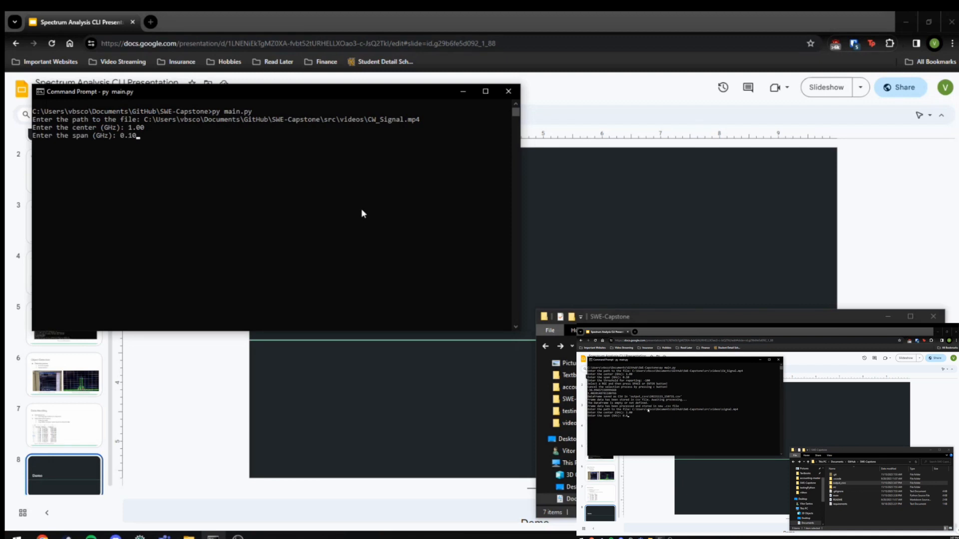
key("enter")
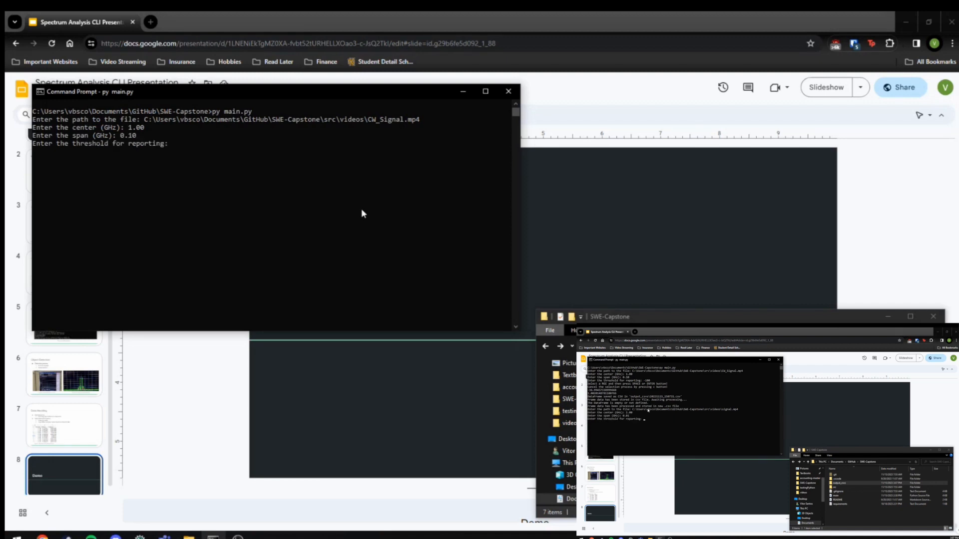
type("-100")
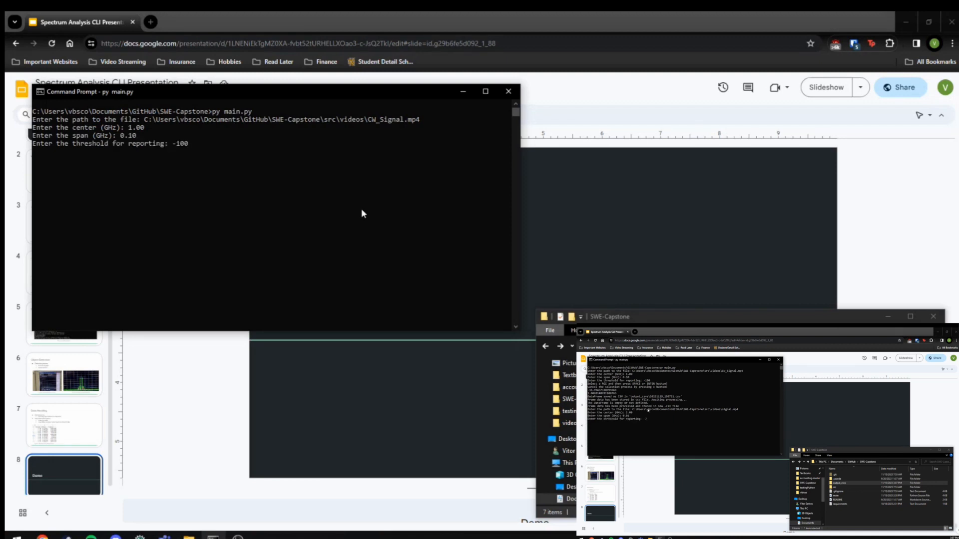